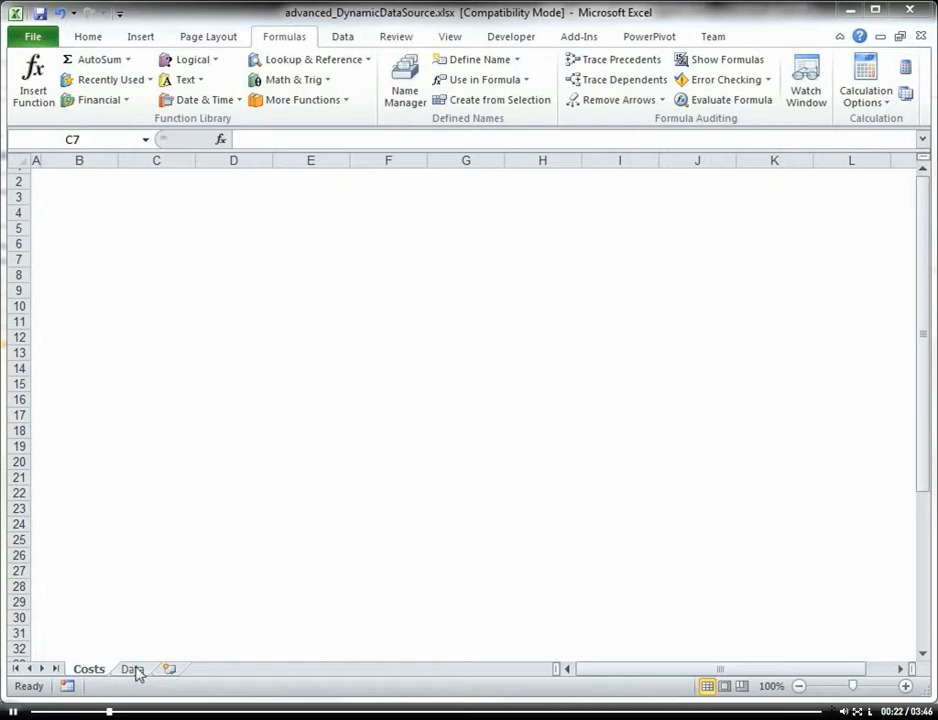
Step: Browse the Data sheet down to the last row of customer sales records
left_click(130, 668)
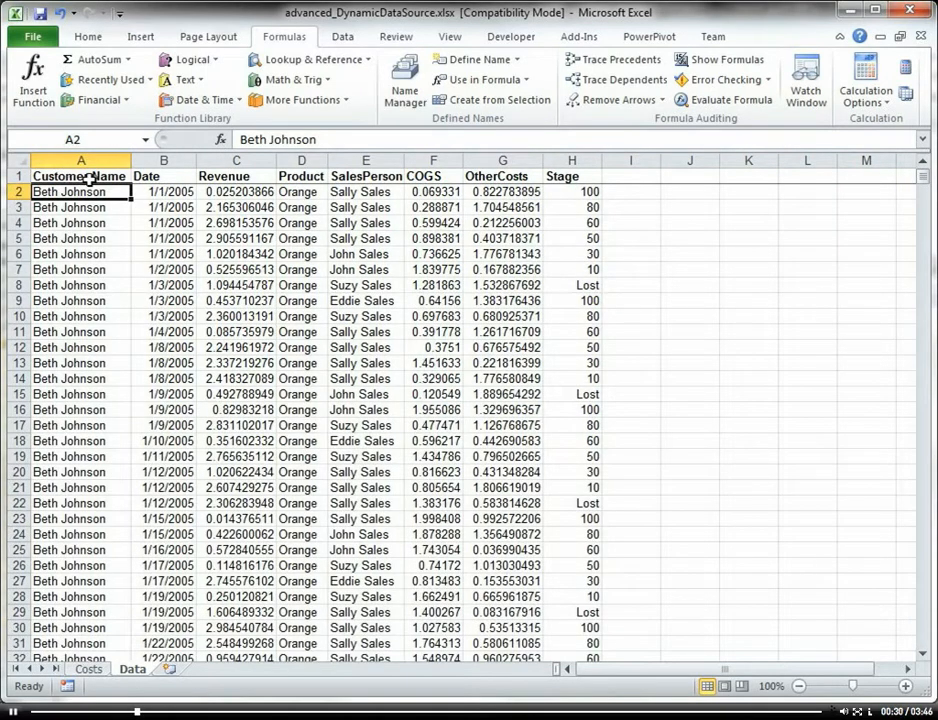
mouse_move(616, 176)
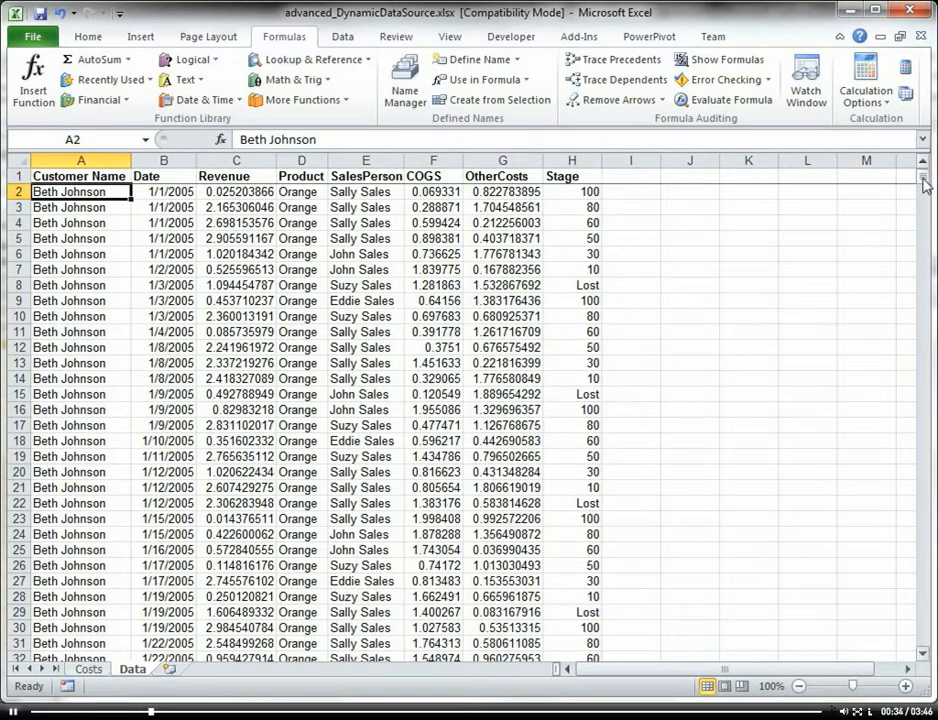
left_click_drag(922, 180, 922, 640)
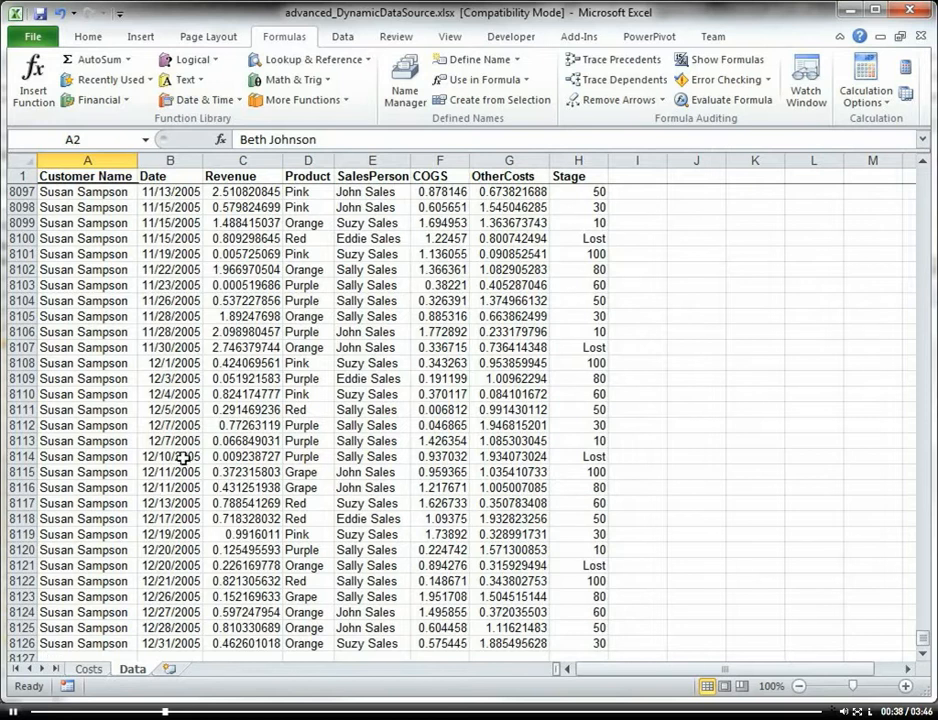
scroll("down", 3)
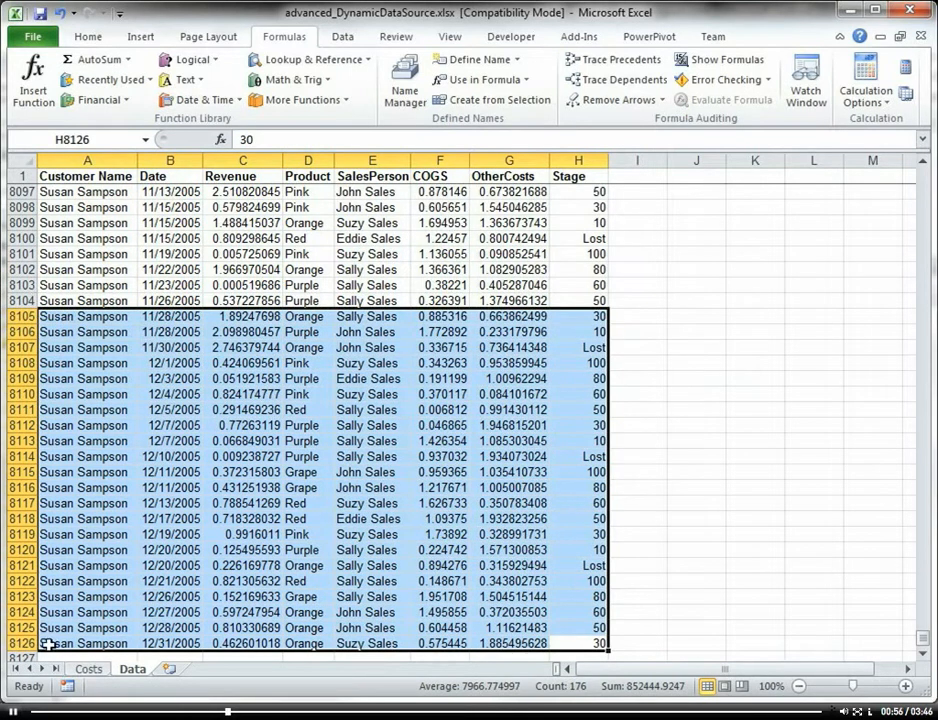
scroll("down", 3)
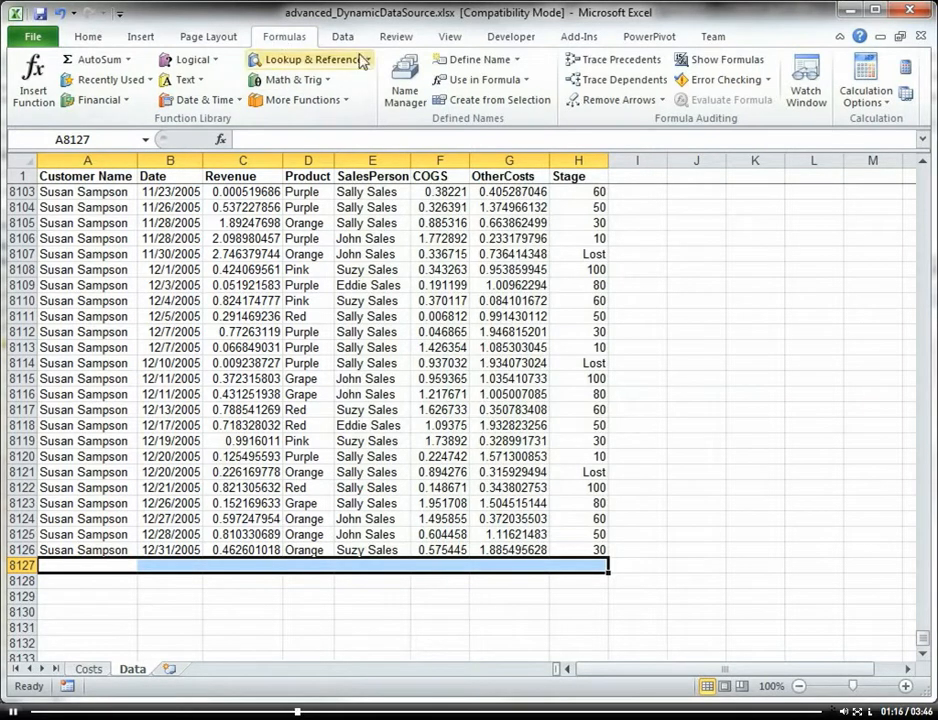
Step: Start a new name definition from the Name Manager, next to the existing SourceData name
left_click(398, 80)
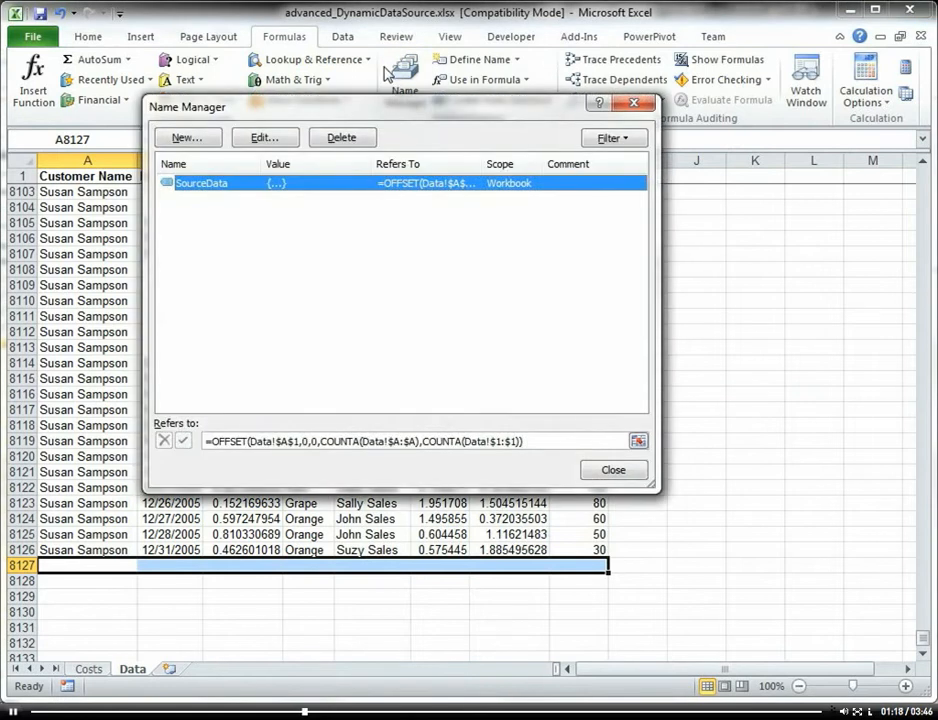
left_click(186, 136)
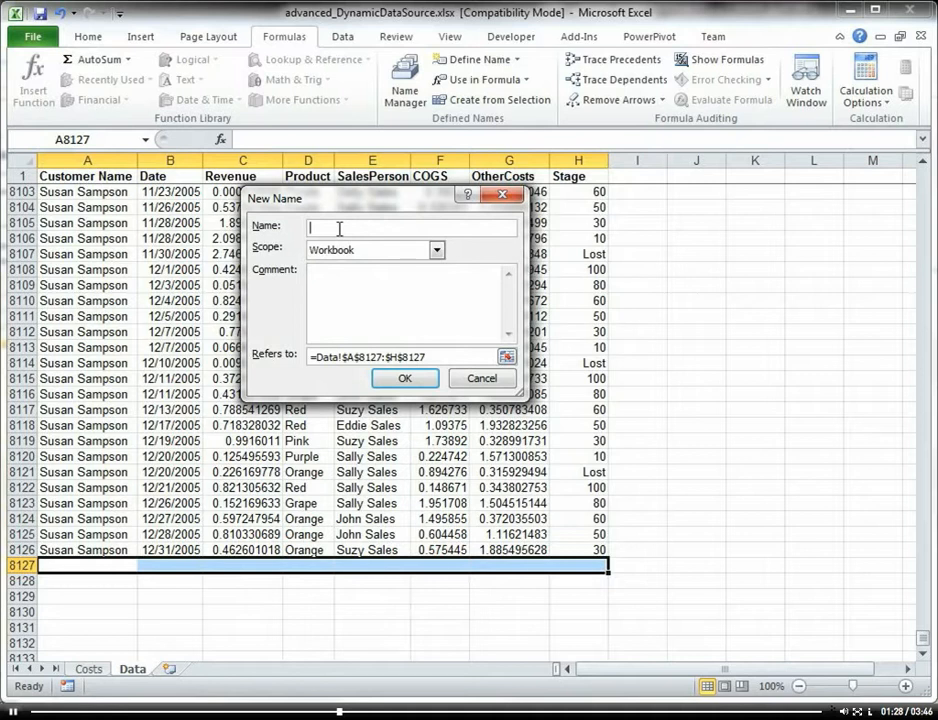
Step: Begin entering the new range name in the Name box
type("Dyl")
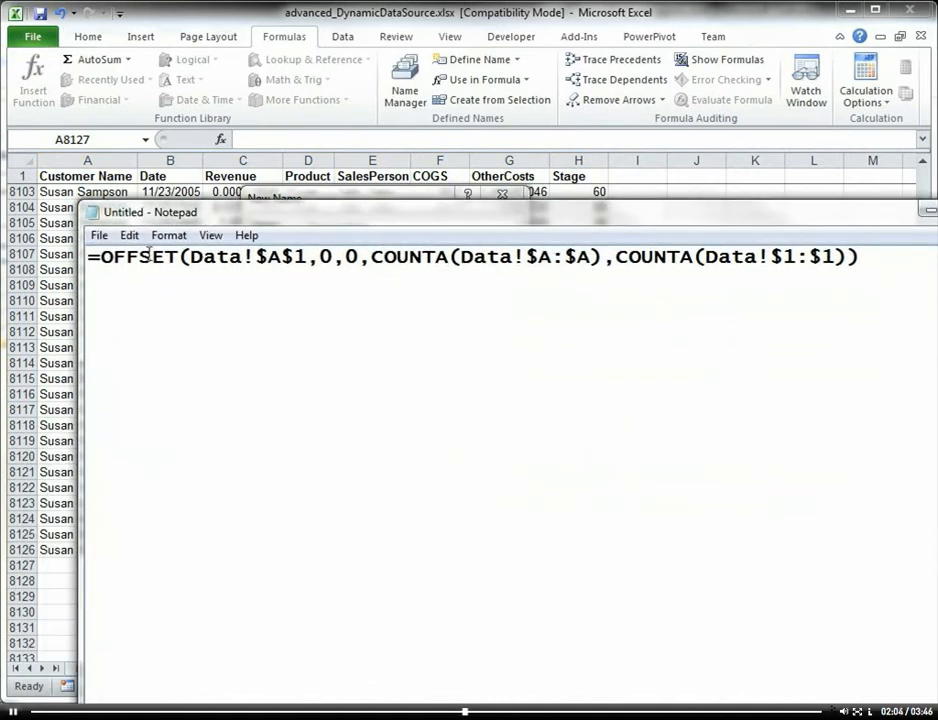
double_click(120, 268)
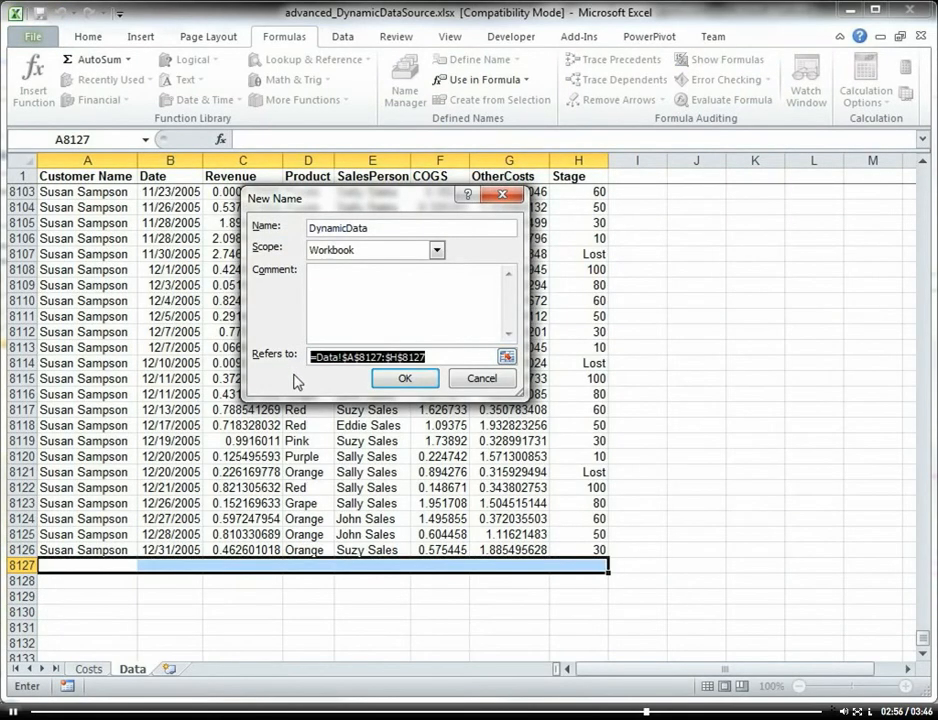
Step: Define DynamicData as OFFSET over Data with COUNTA($A:$A) and COUNTA($1:$1), and confirm
type("$A:$A),COUNTA(Data!$1:$1))")
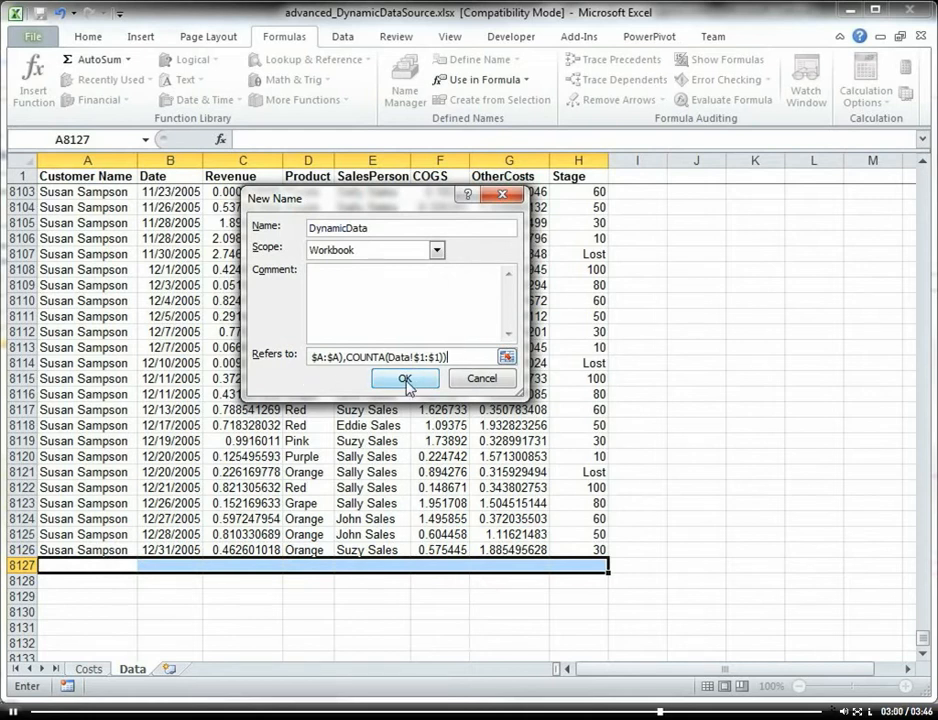
left_click(404, 378)
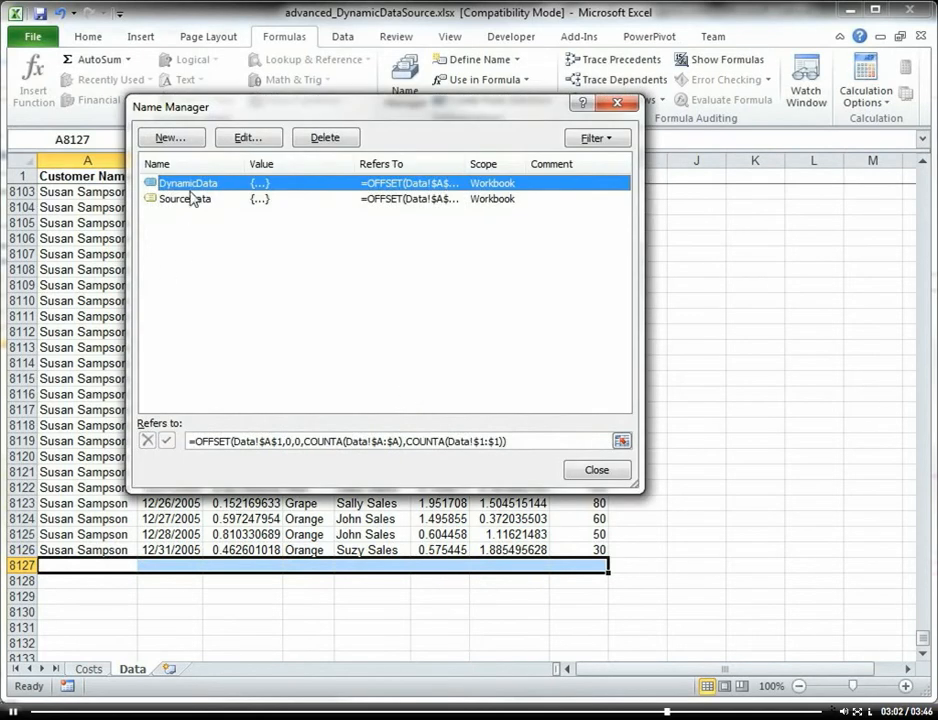
mouse_move(188, 186)
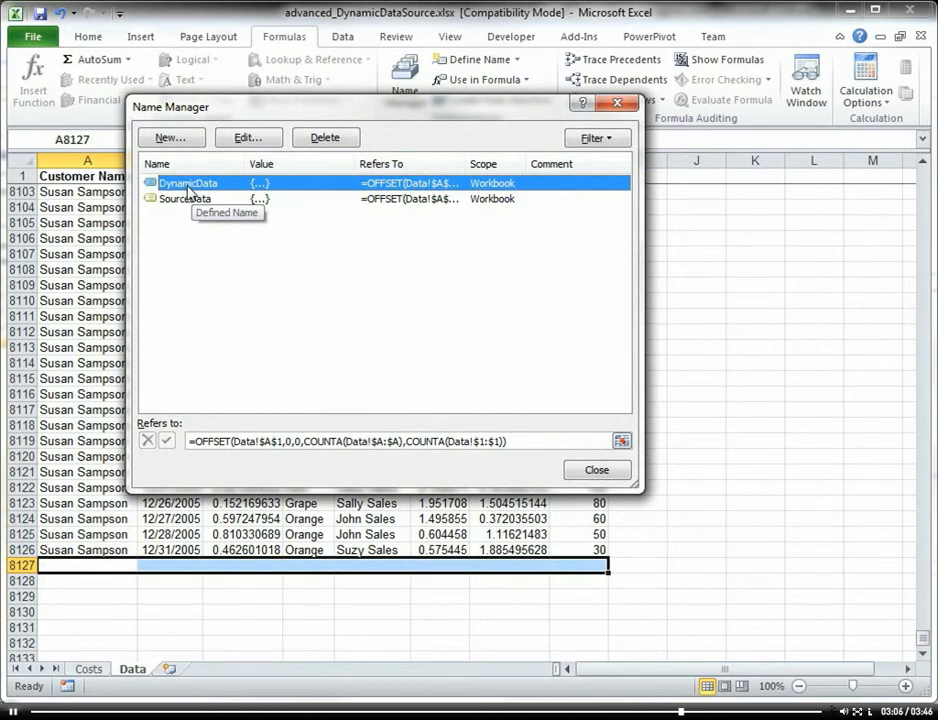
left_click(596, 470)
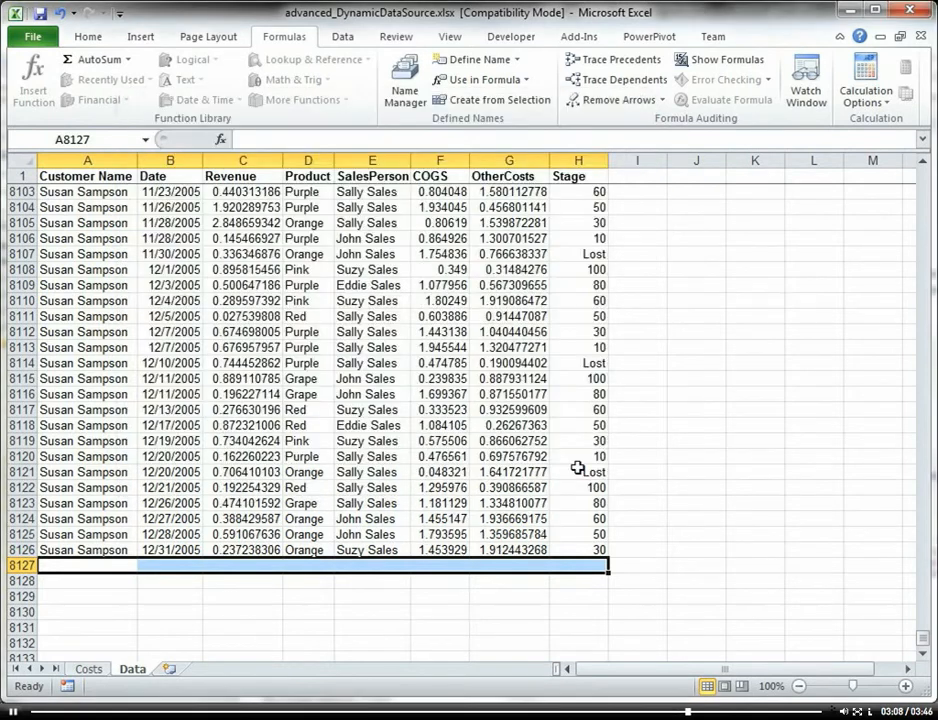
Step: Start a new PivotTable located at cell C6 on the Costs sheet
left_click(88, 684)
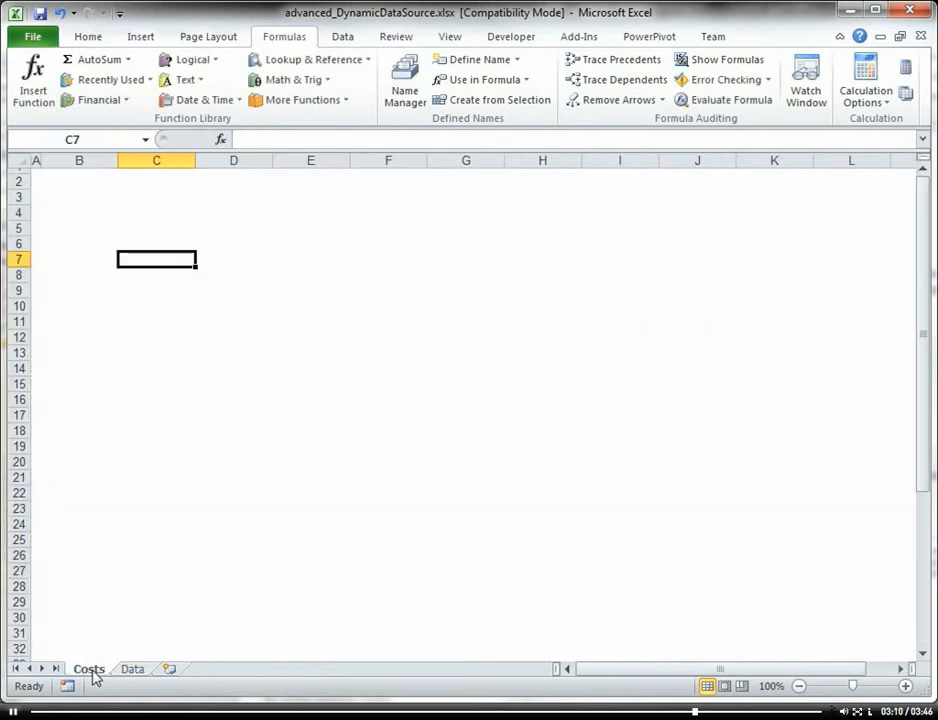
left_click(156, 244)
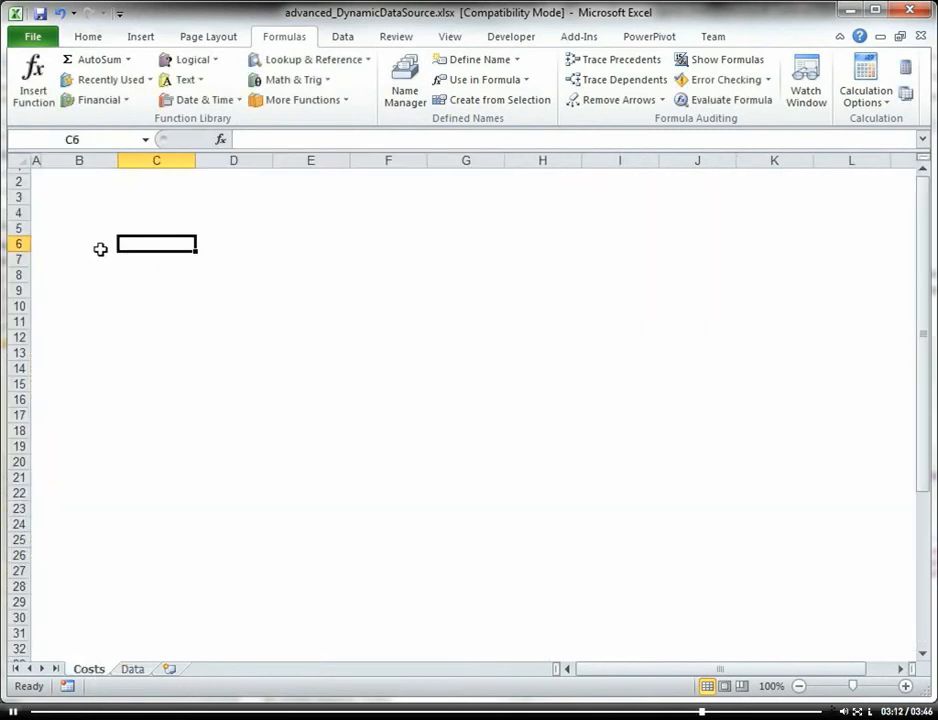
left_click(140, 36)
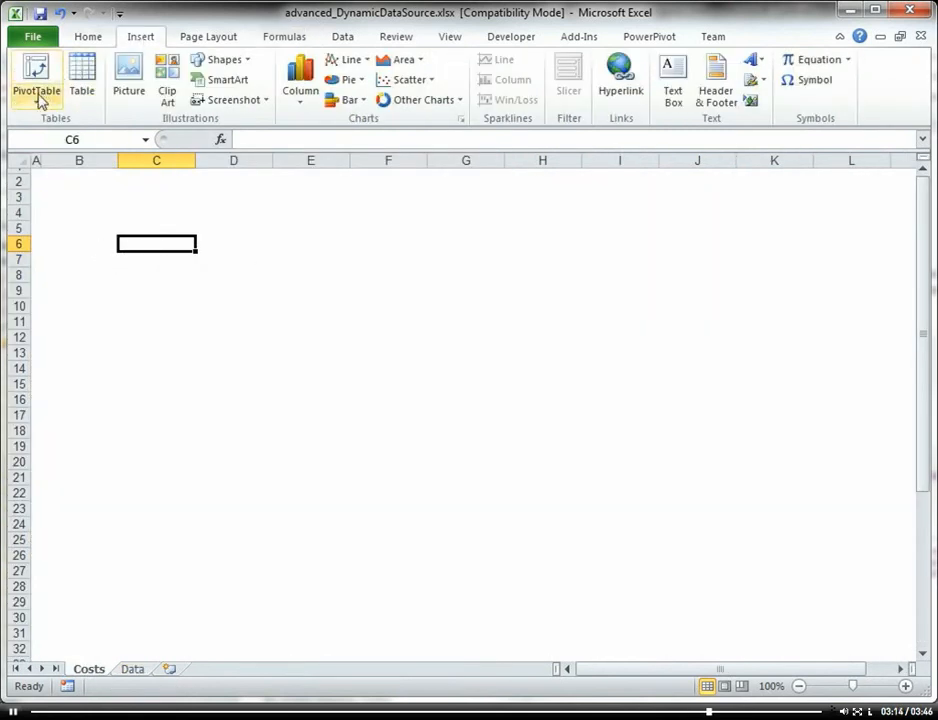
left_click(32, 80)
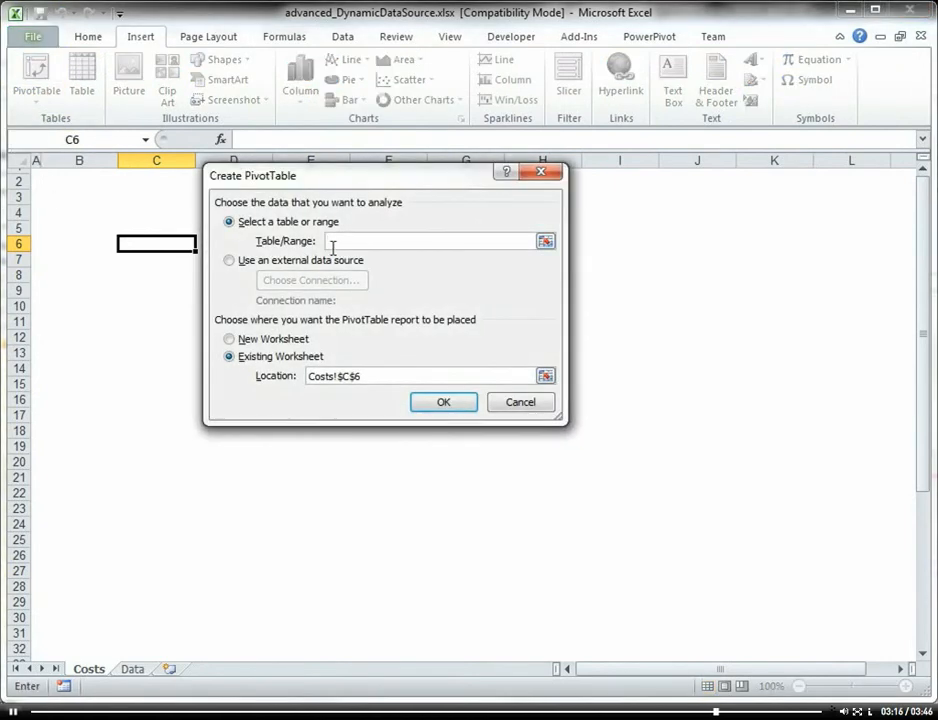
mouse_move(364, 260)
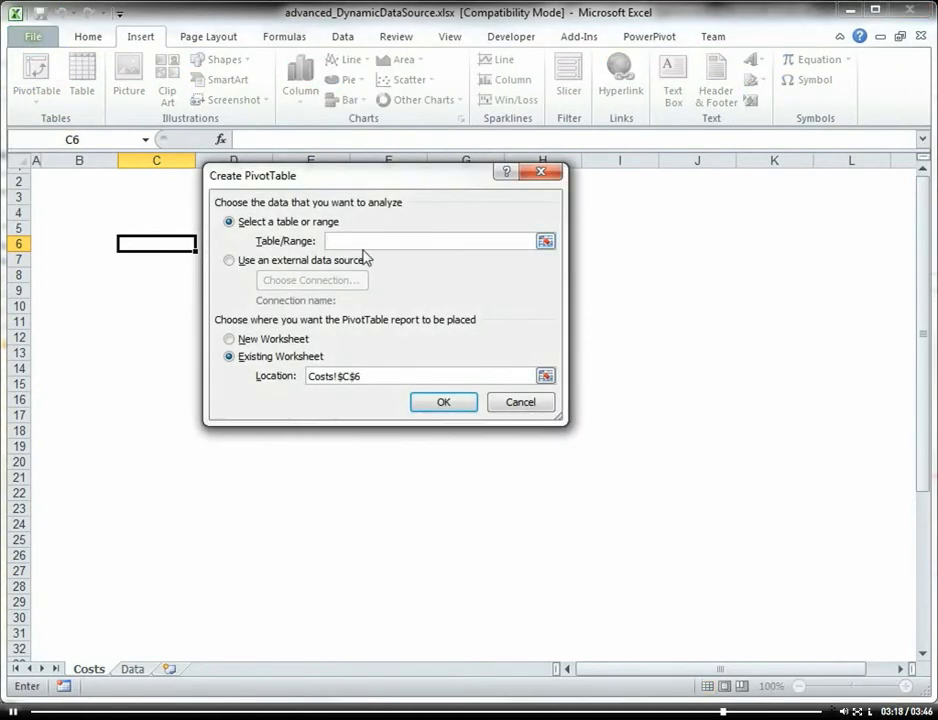
Step: Enter =DynamicData as the PivotTable's Table/Range source
type("+")
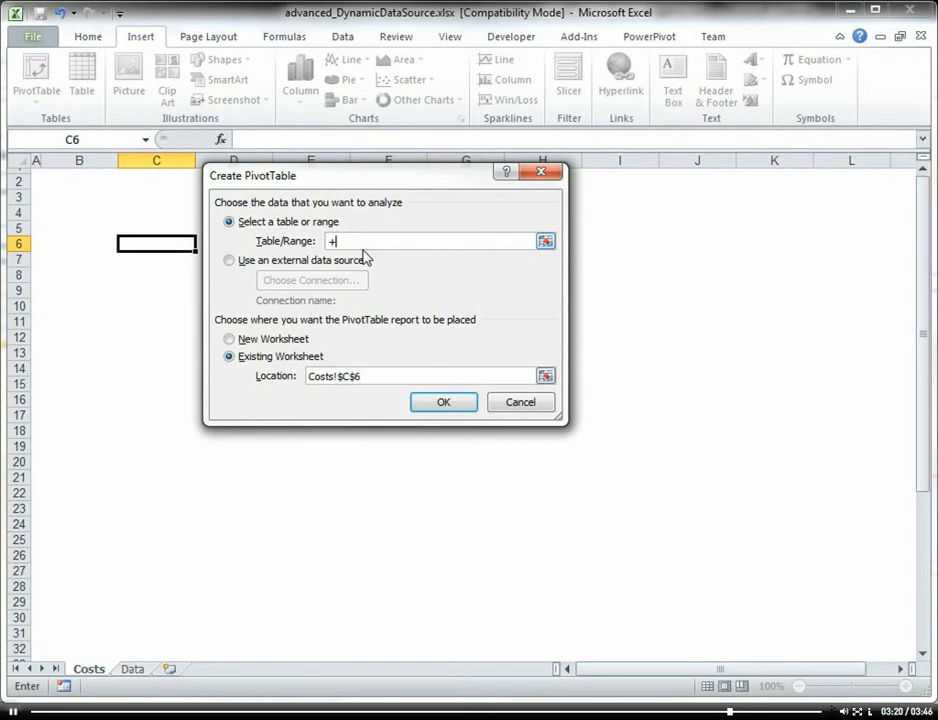
type("D")
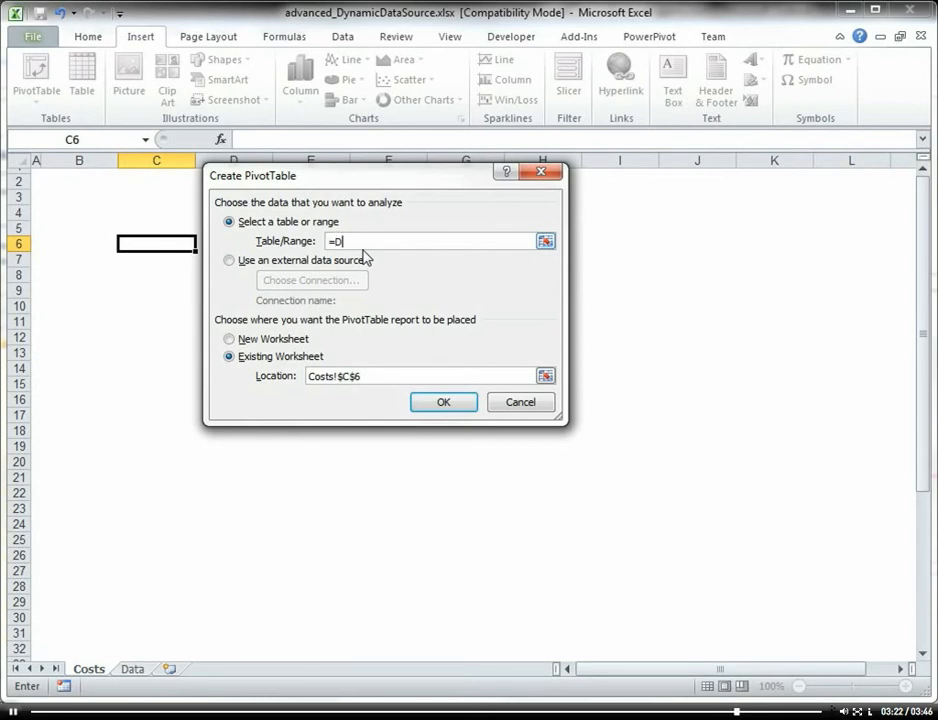
type("ynamicData")
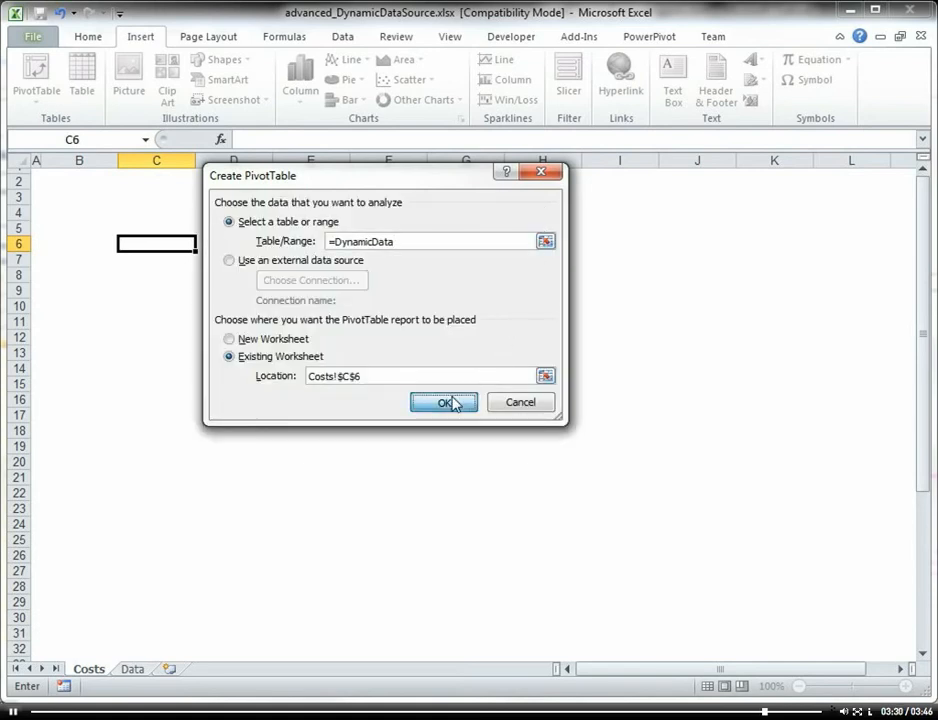
Step: Create the empty PivotTable at C6 listing the DynamicData fields
left_click(442, 402)
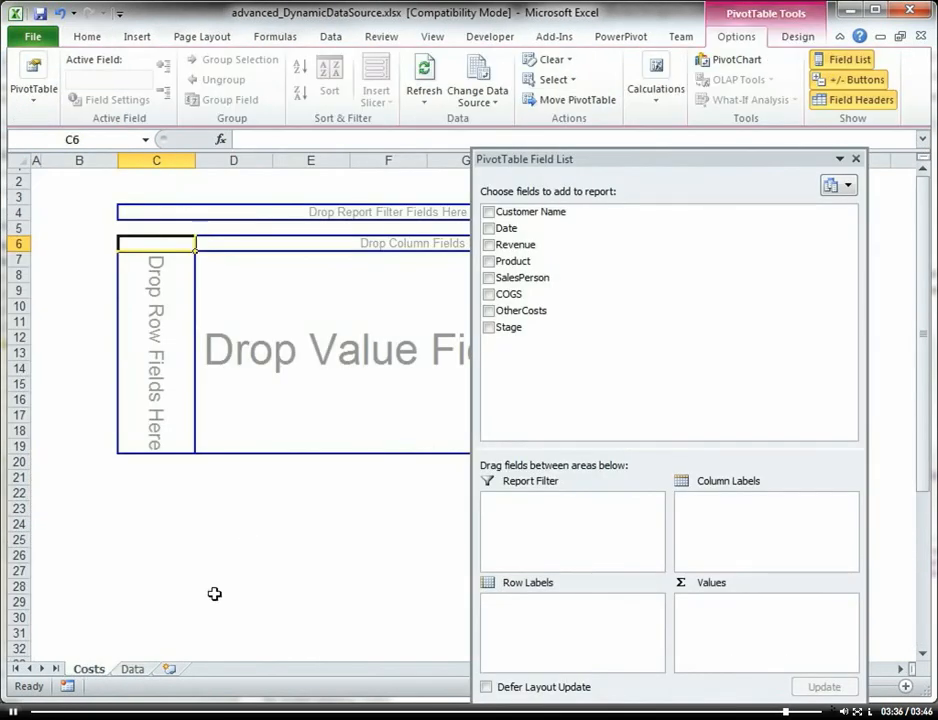
mouse_move(284, 328)
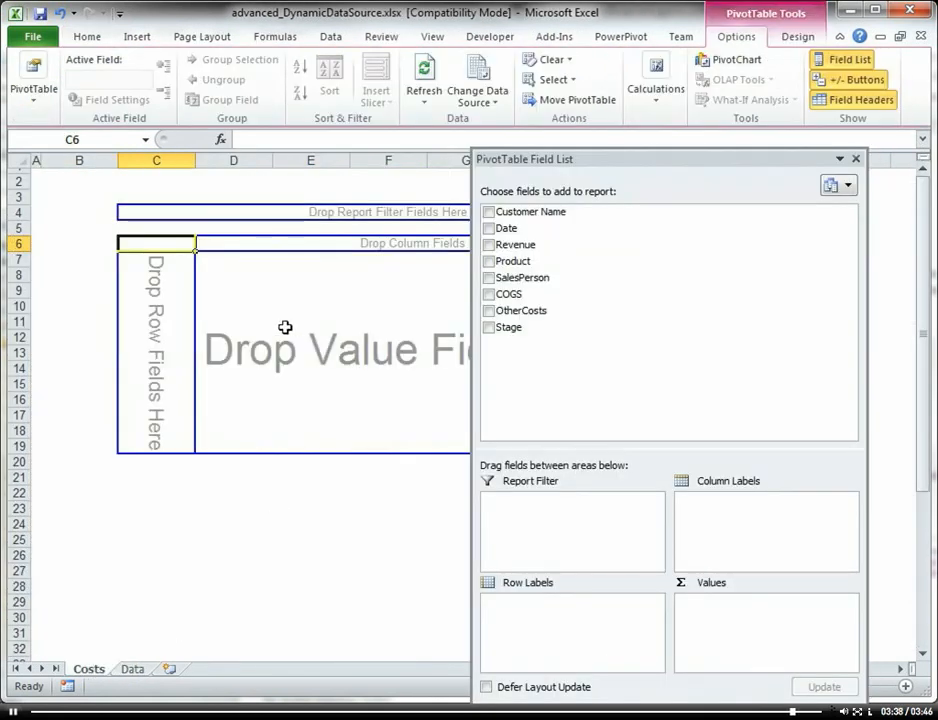